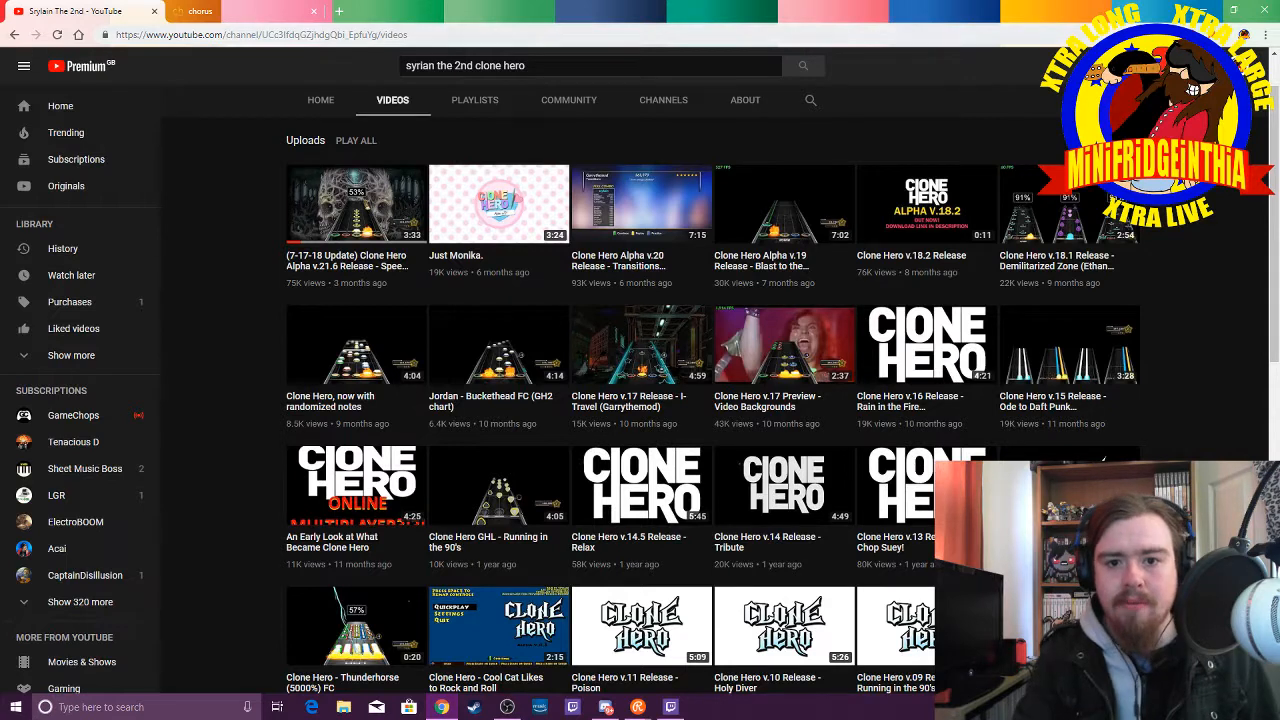
# Step: Open the Clone Hero Alpha v.21.6 release video from the channel uploads and scroll to its description
pyautogui.click(320, 99)
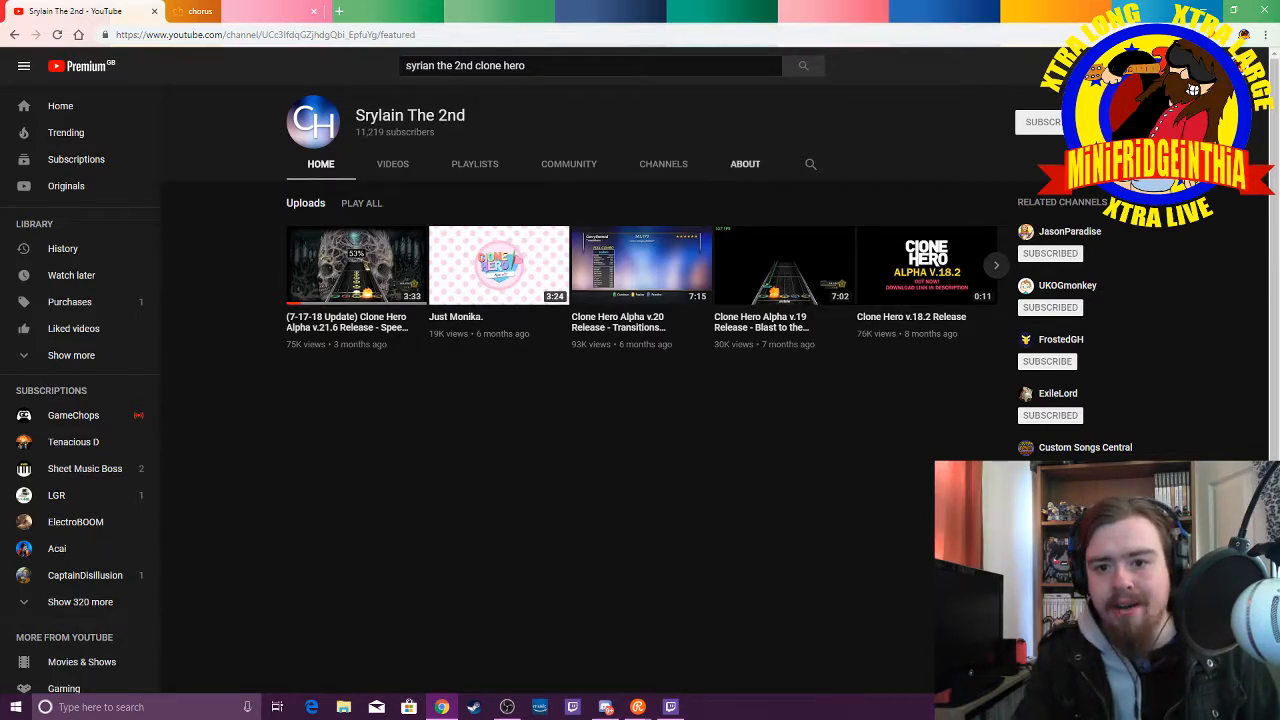
pyautogui.click(392, 164)
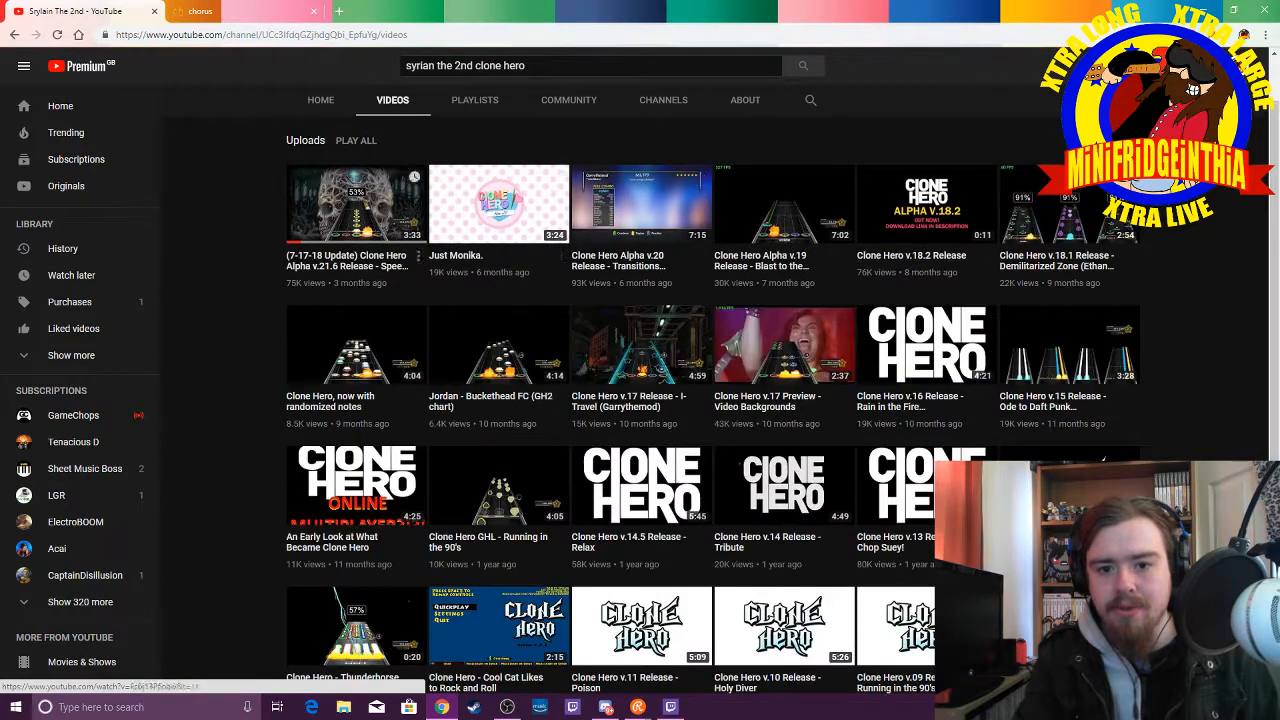
pyautogui.moveTo(355, 205)
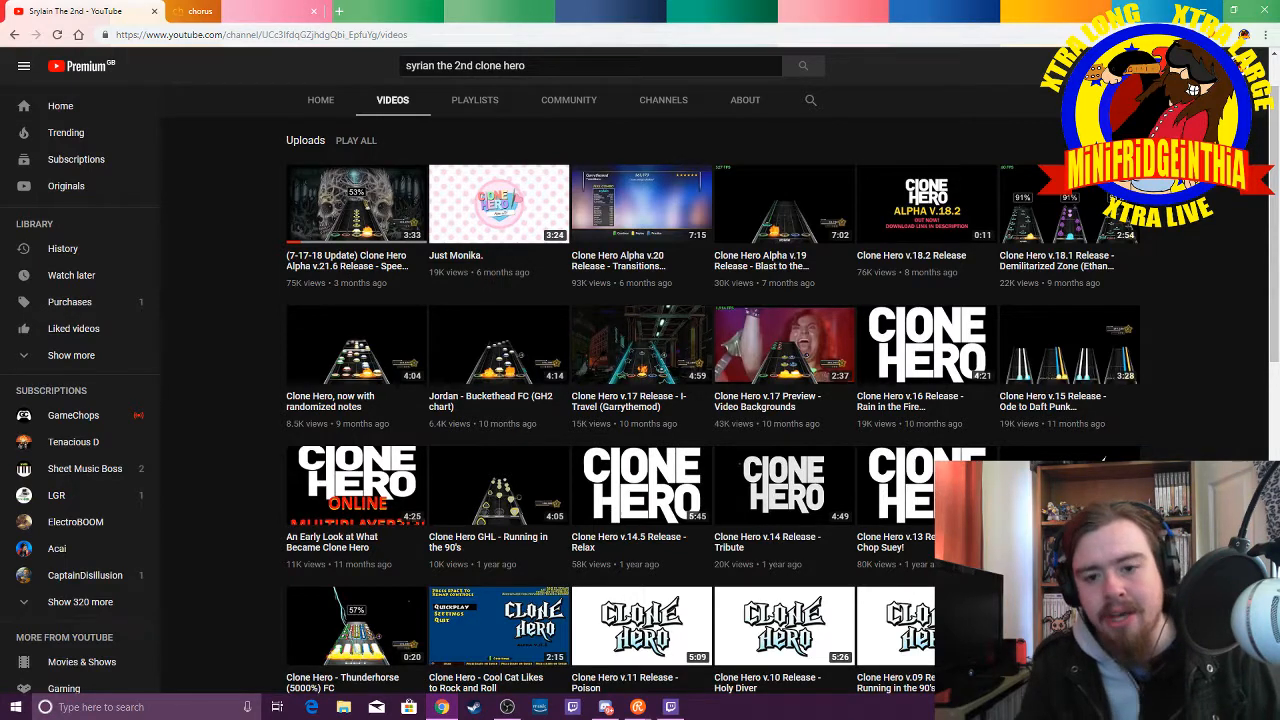
pyautogui.click(355, 203)
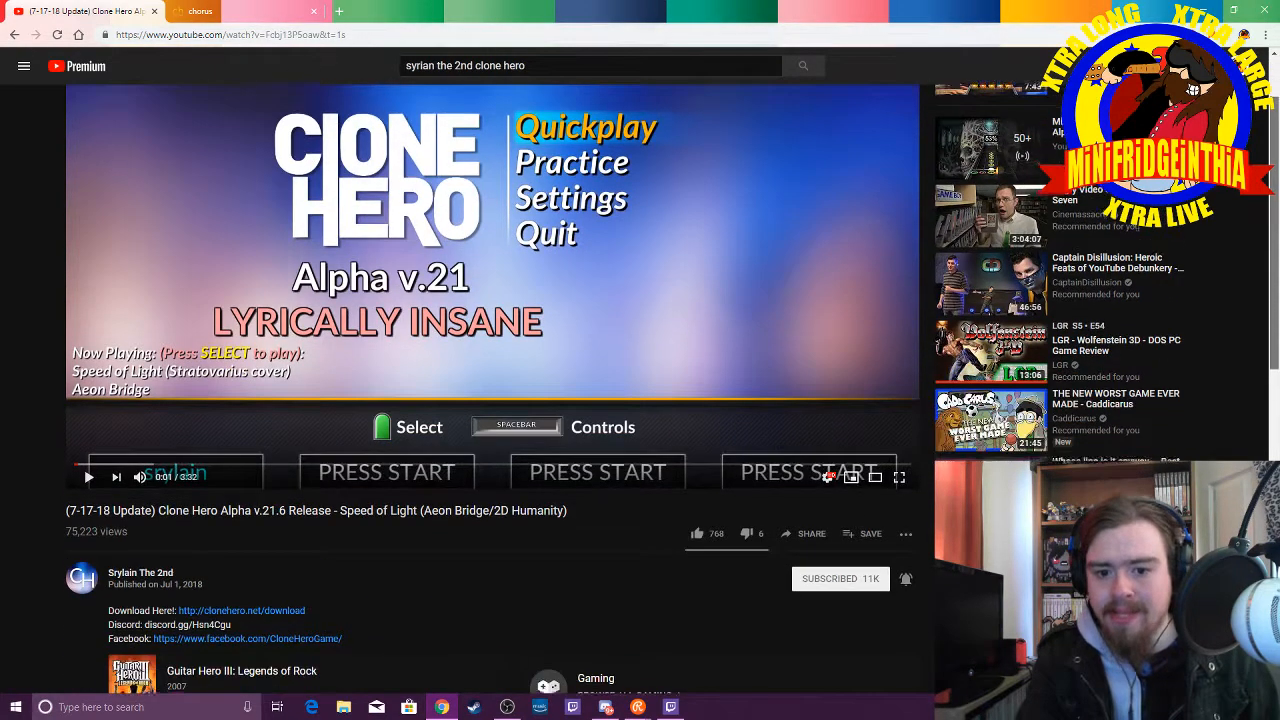
pyautogui.scroll(-3)
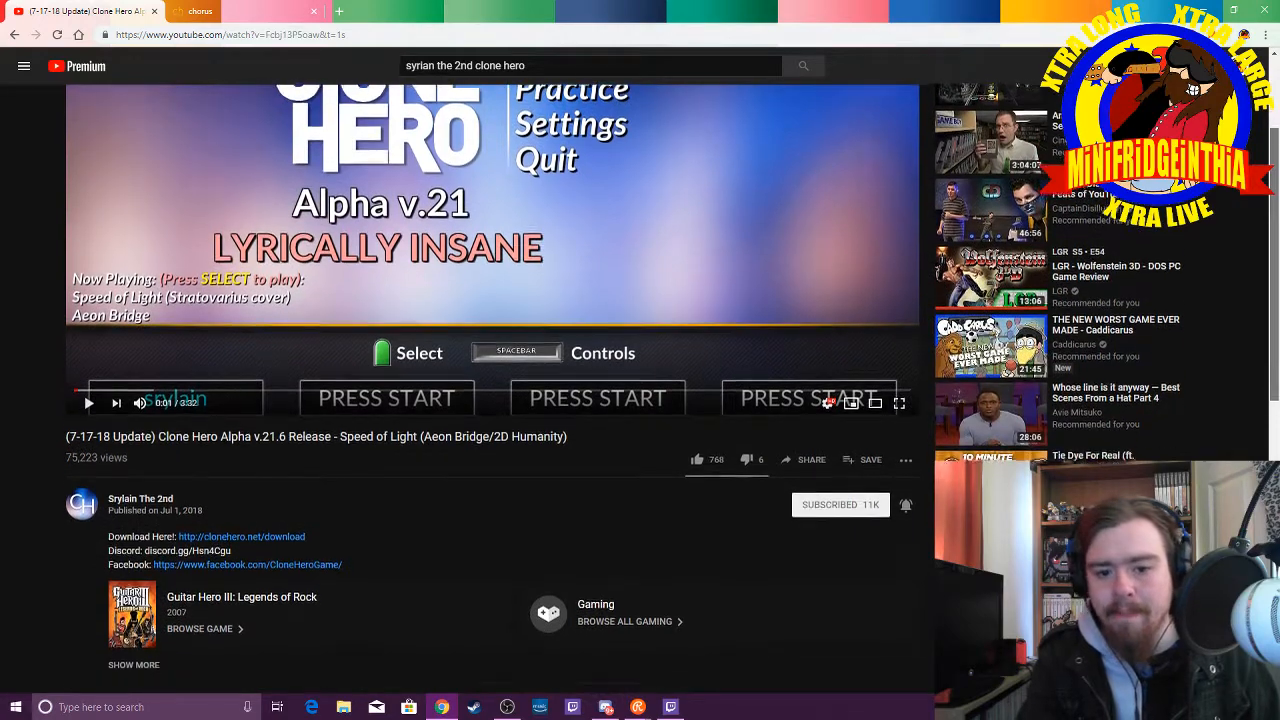
pyautogui.scroll(-3)
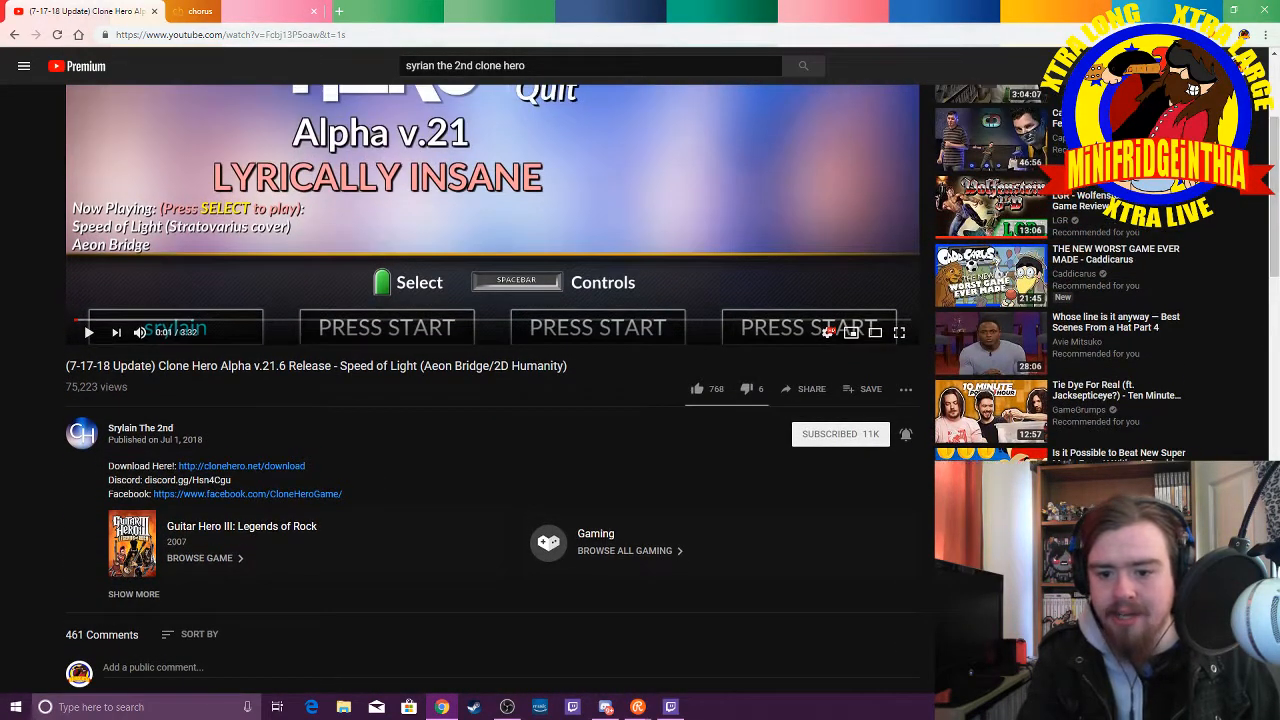
pyautogui.moveTo(535, 707)
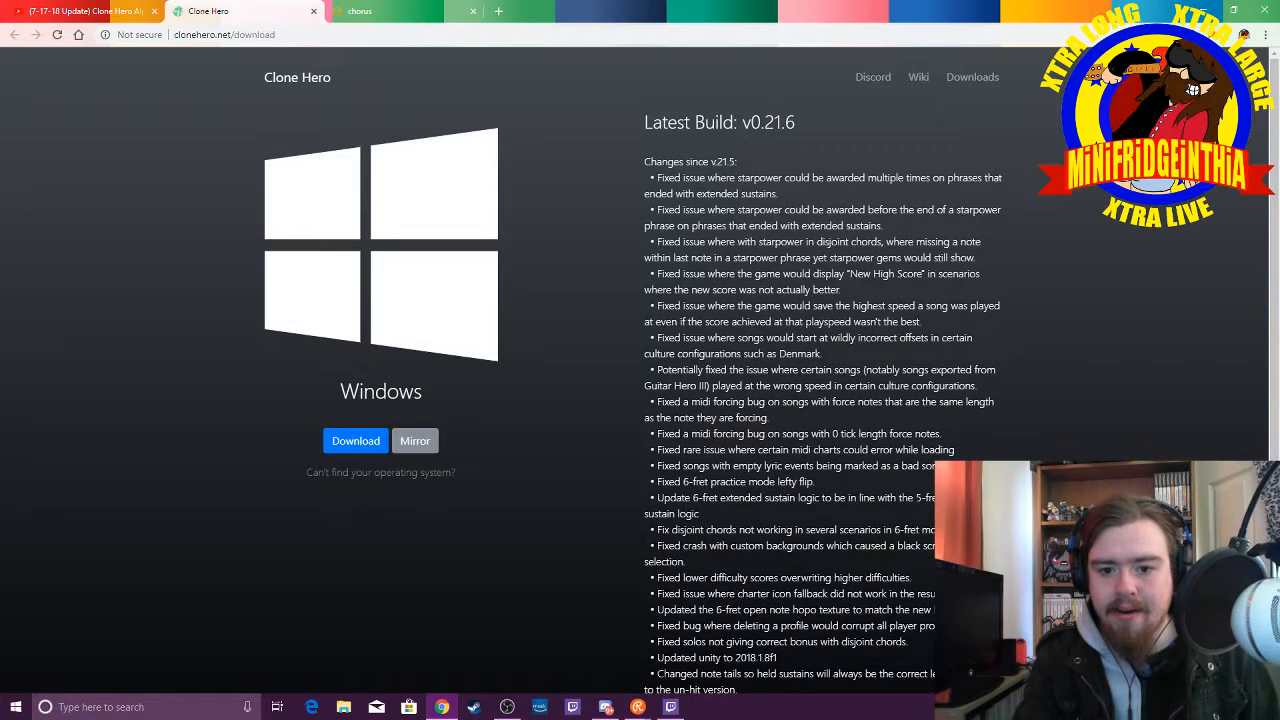
# Step: Download the Windows build of Clone Hero, clonehero-win64.7z
pyautogui.click(355, 440)
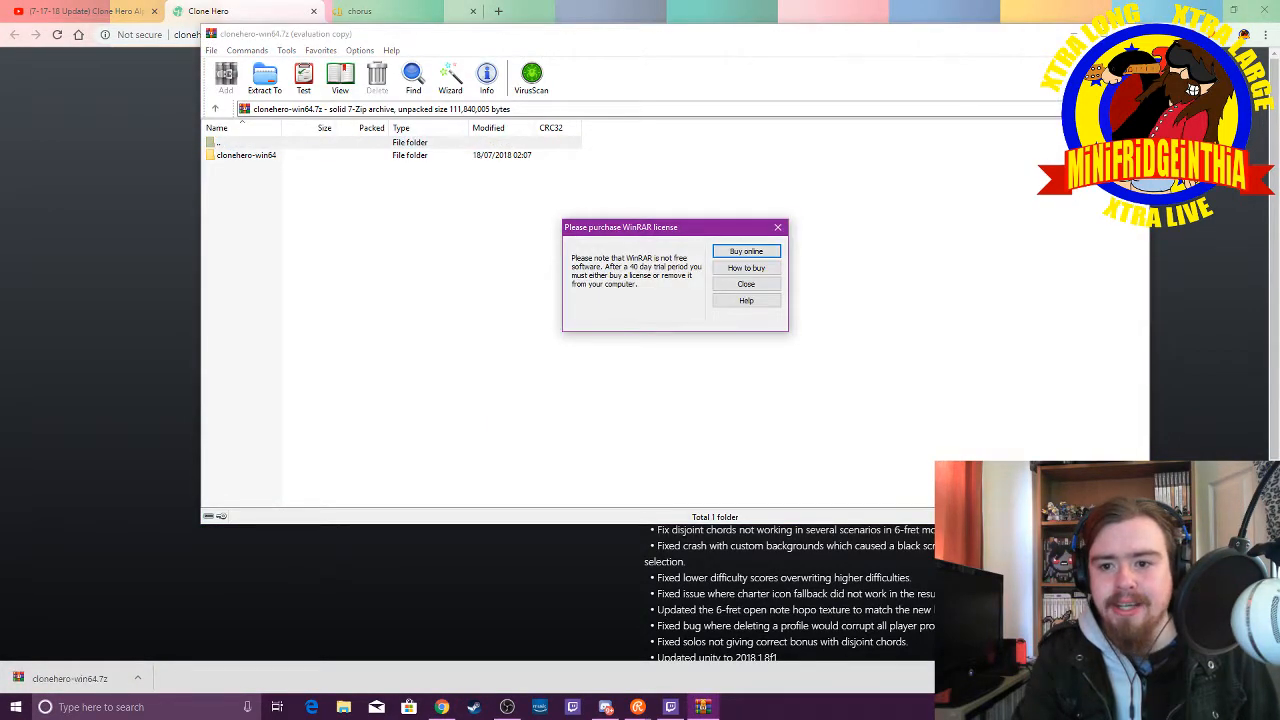
# Step: Dismiss the licence reminder and extract the Clone Hero archive to the Desktop
pyautogui.click(745, 284)
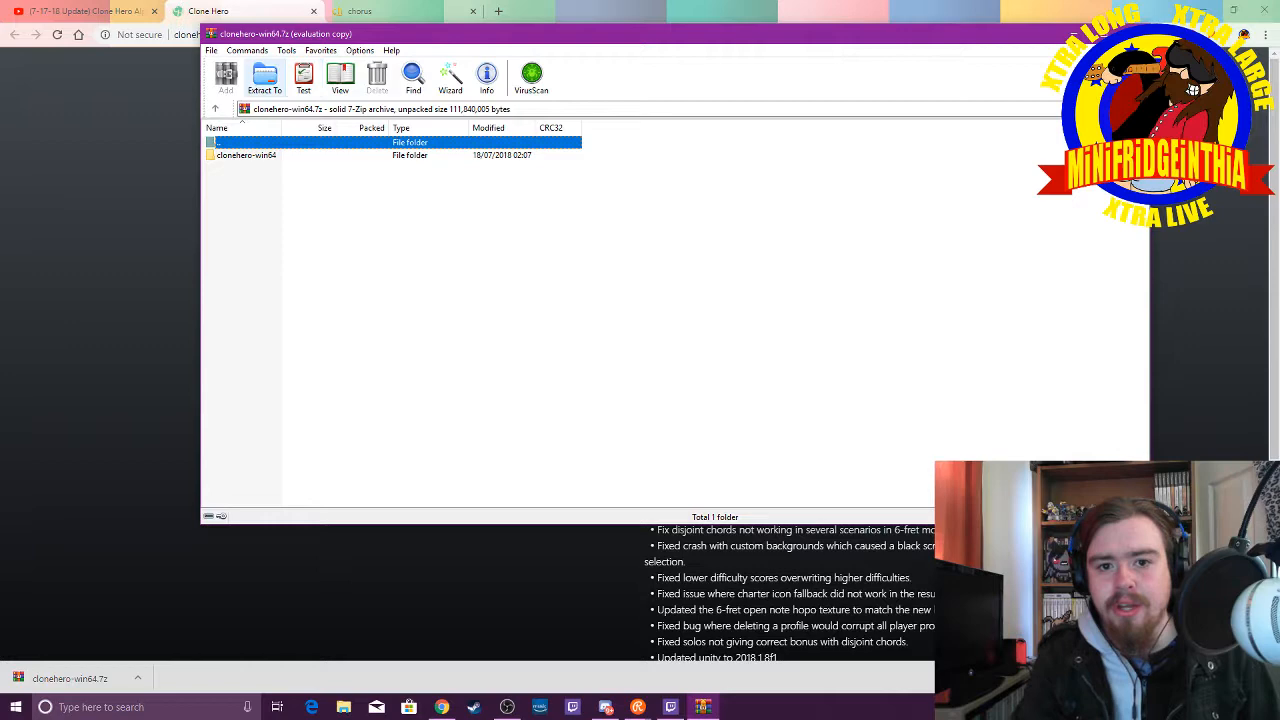
pyautogui.moveTo(266, 75)
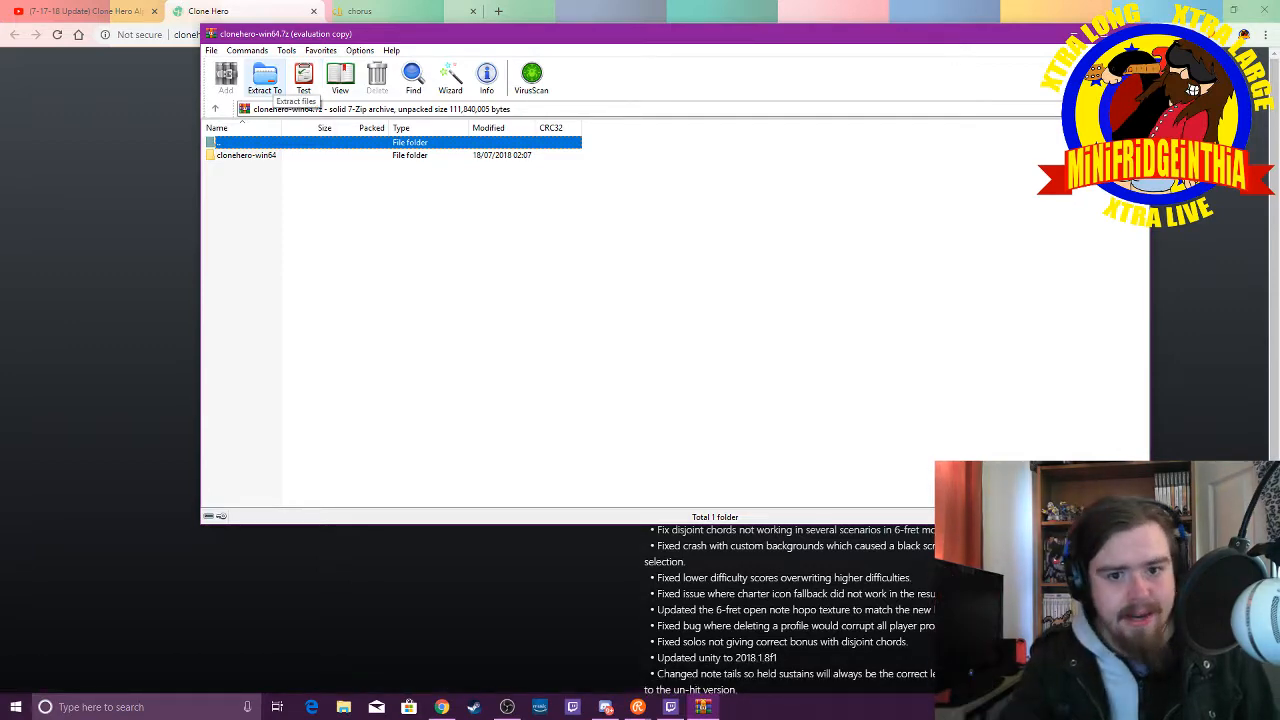
pyautogui.click(265, 78)
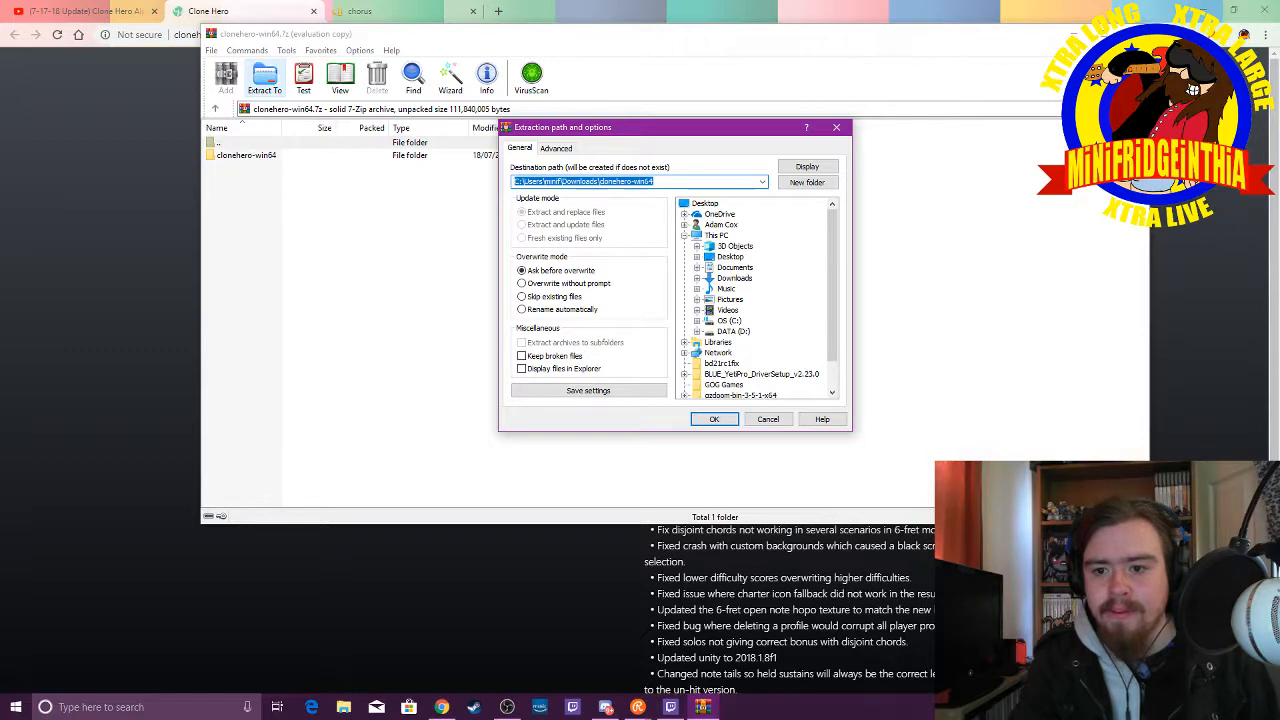
pyautogui.click(730, 257)
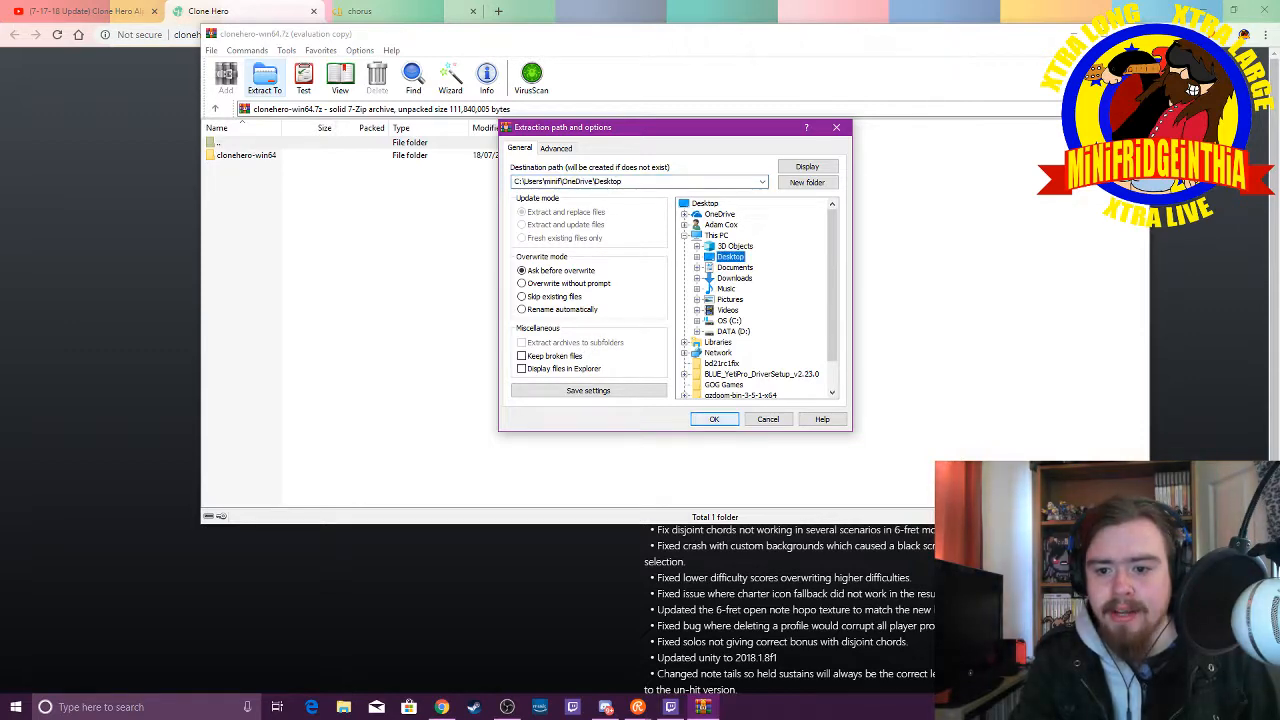
pyautogui.click(714, 419)
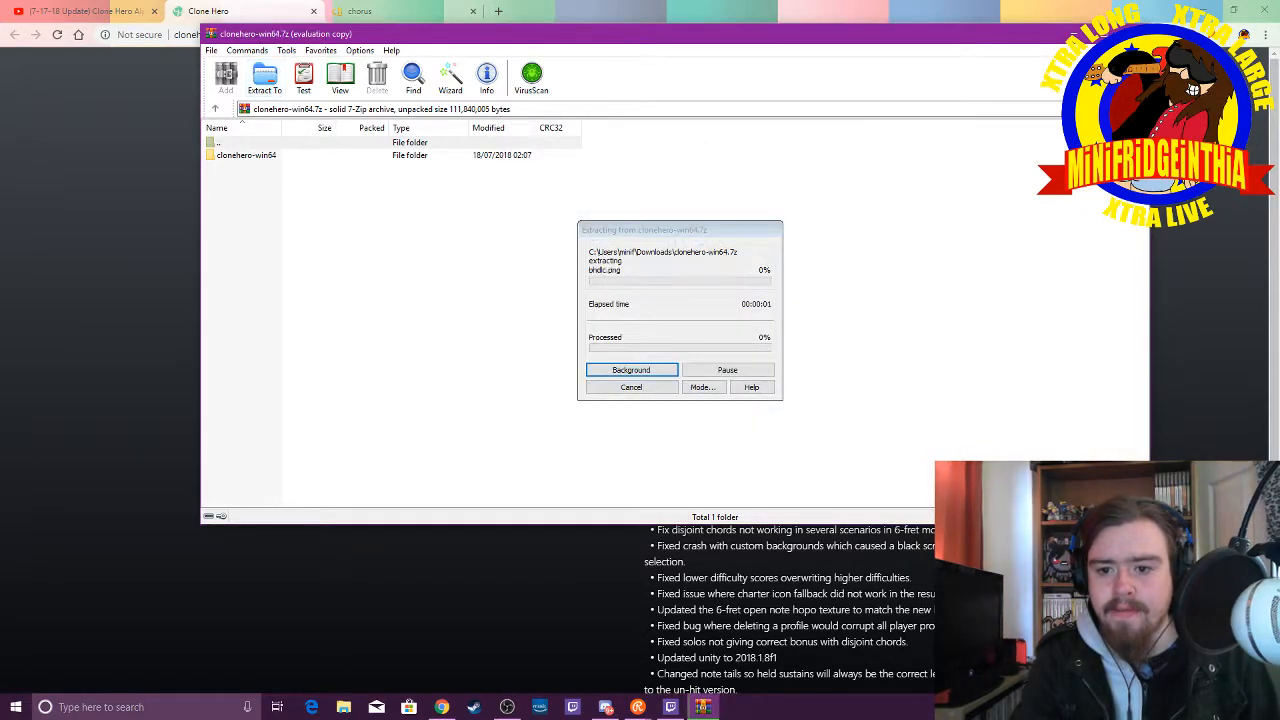
pyautogui.click(631, 369)
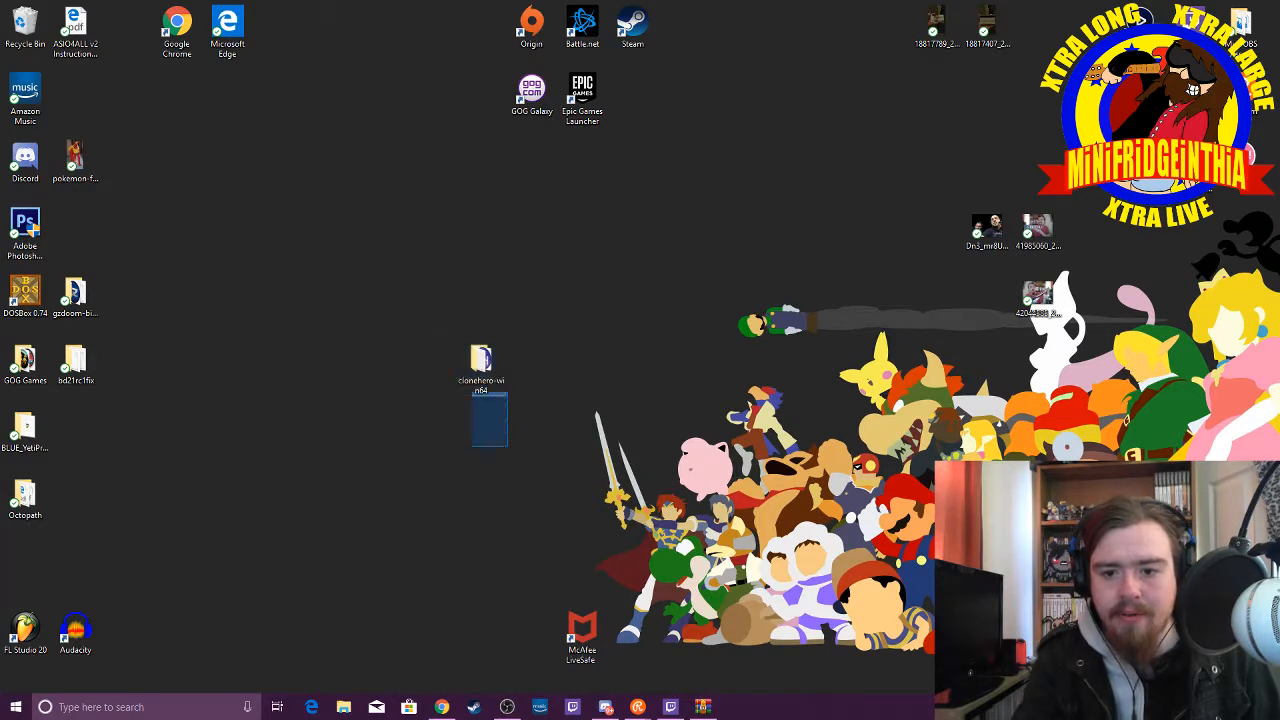
# Step: Open the clonehero-win64 folder on the desktop and launch the Clone Hero game
pyautogui.doubleClick(480, 363)
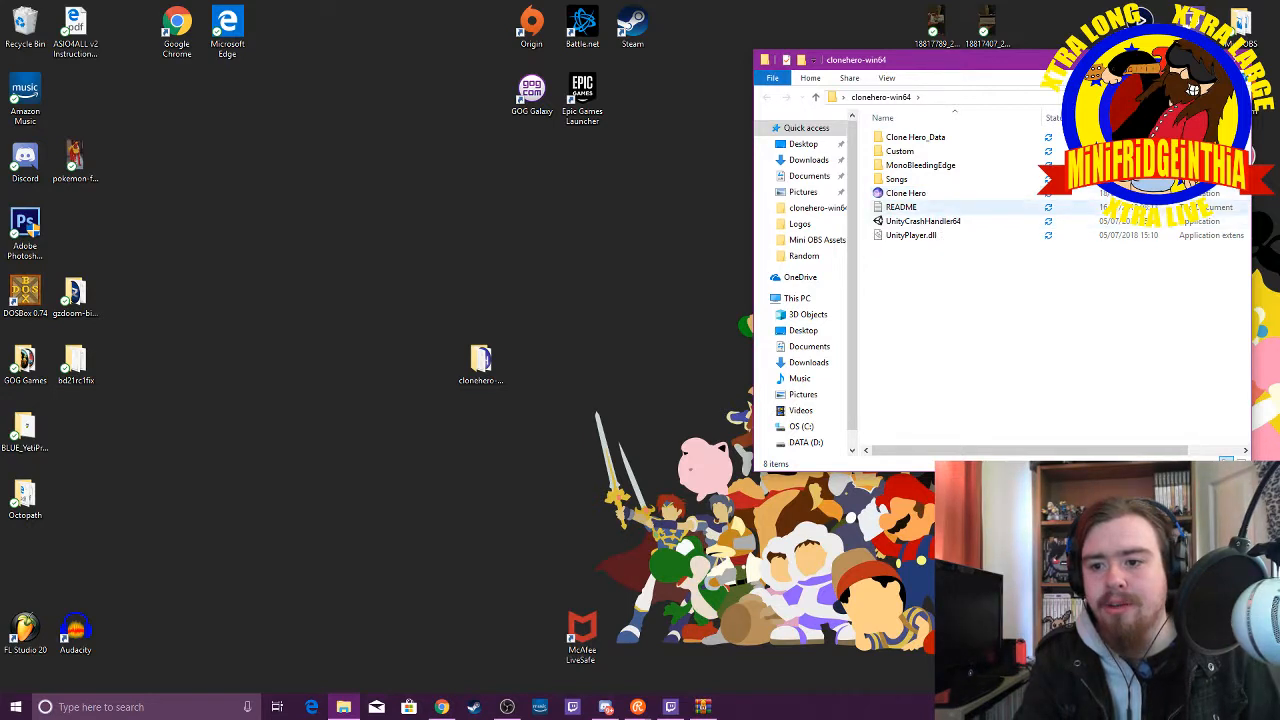
pyautogui.click(906, 192)
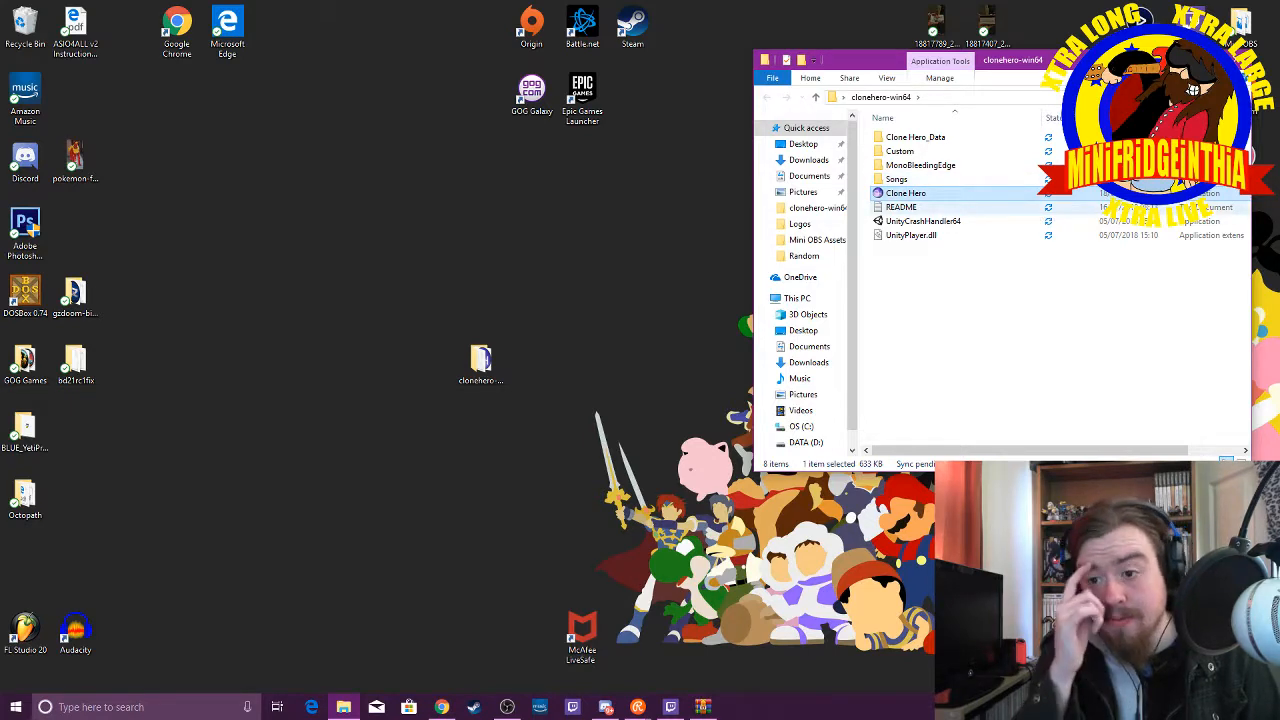
pyautogui.doubleClick(905, 192)
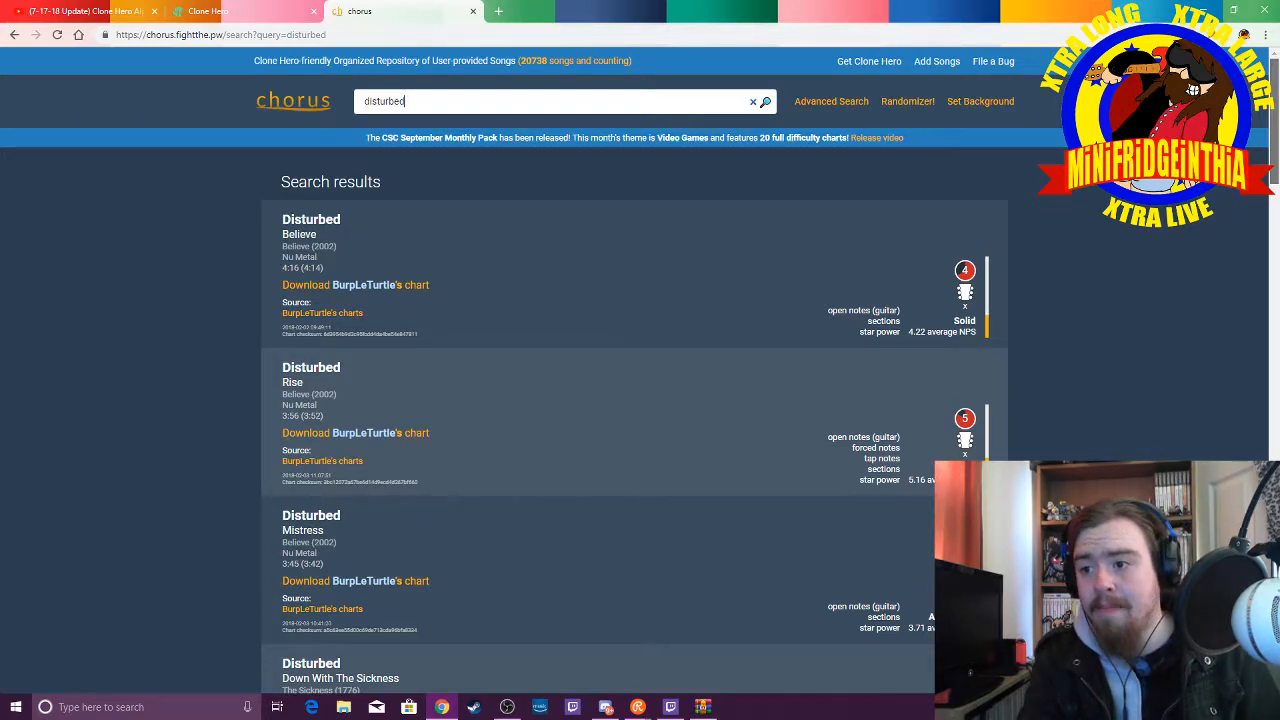
# Step: Scroll the Chorus 'disturbed' results down to Harmonix's Asylum chart
pyautogui.scroll(-3)
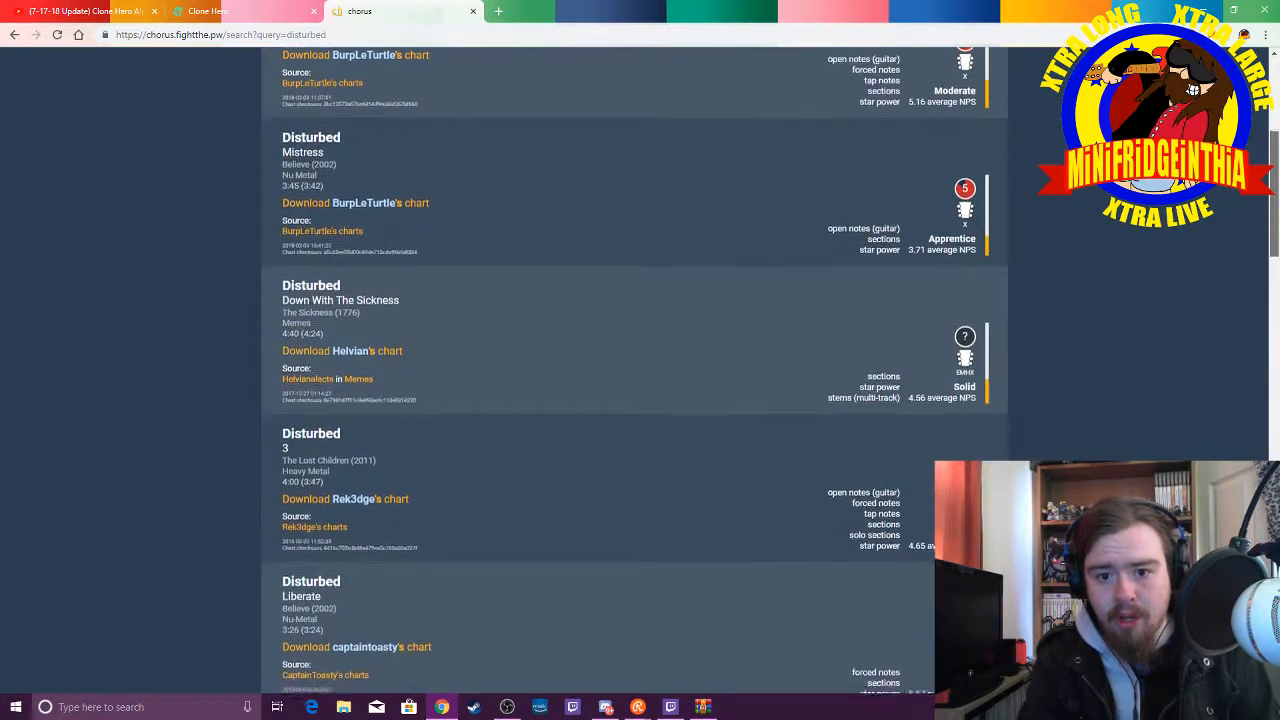
pyautogui.scroll(-3)
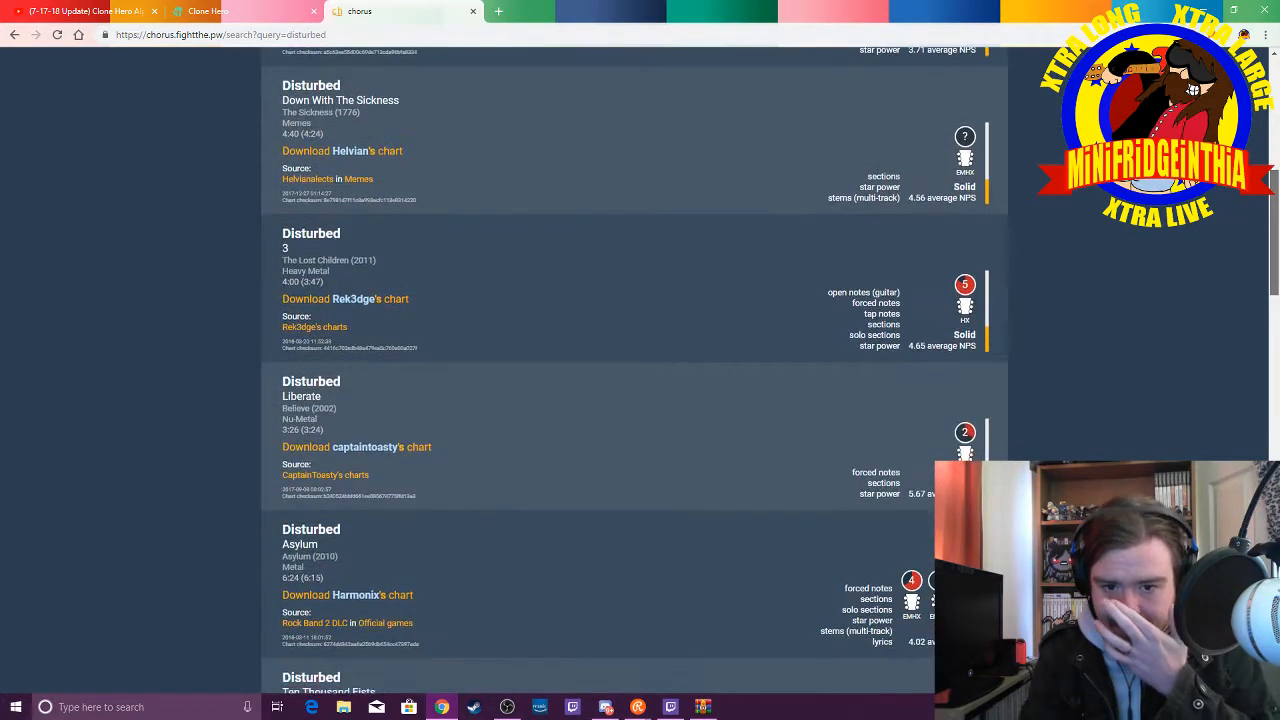
pyautogui.scroll(3)
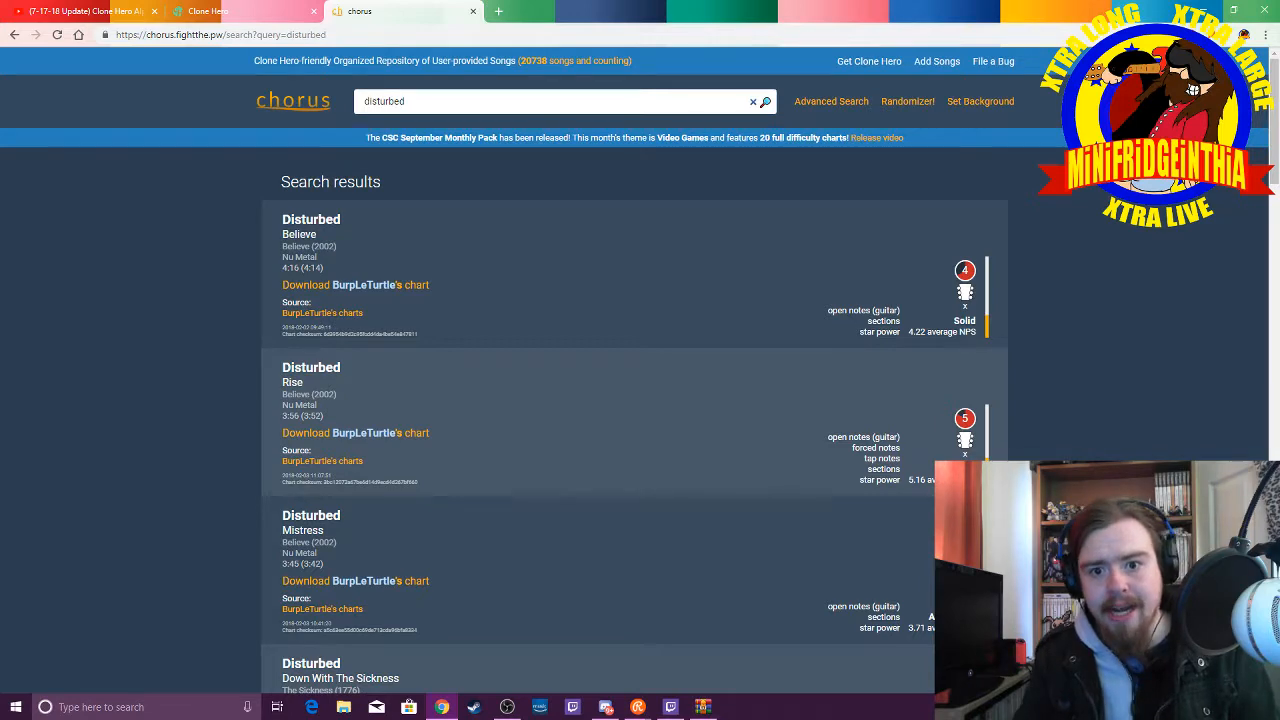
pyautogui.scroll(-3)
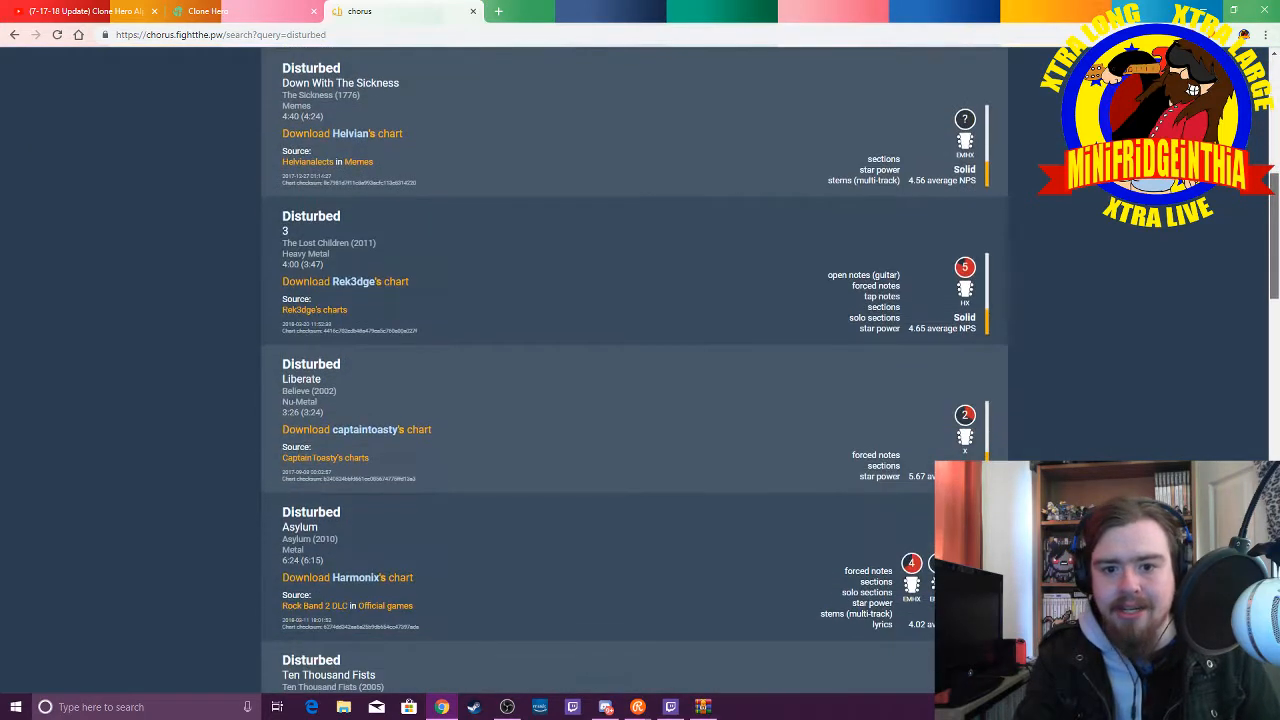
pyautogui.scroll(-3)
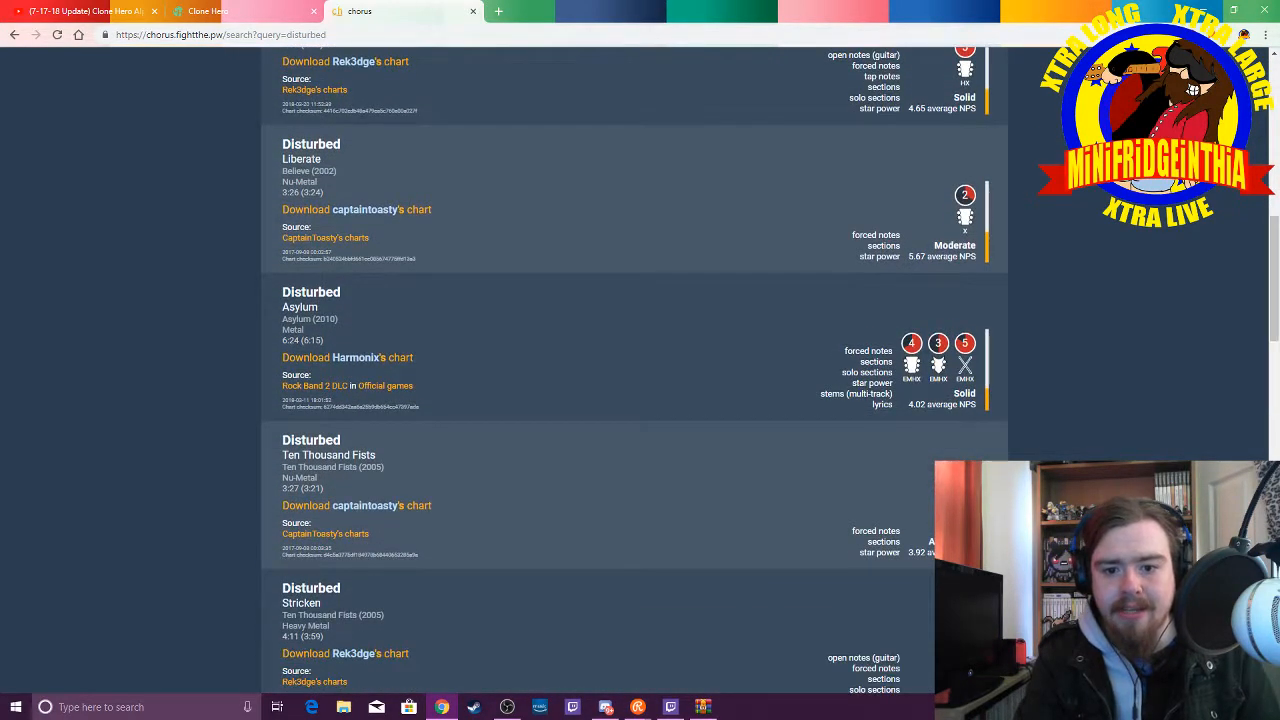
# Step: Download Harmonix's Asylum chart and dismiss WinRAR's trial expiry notice
pyautogui.click(379, 357)
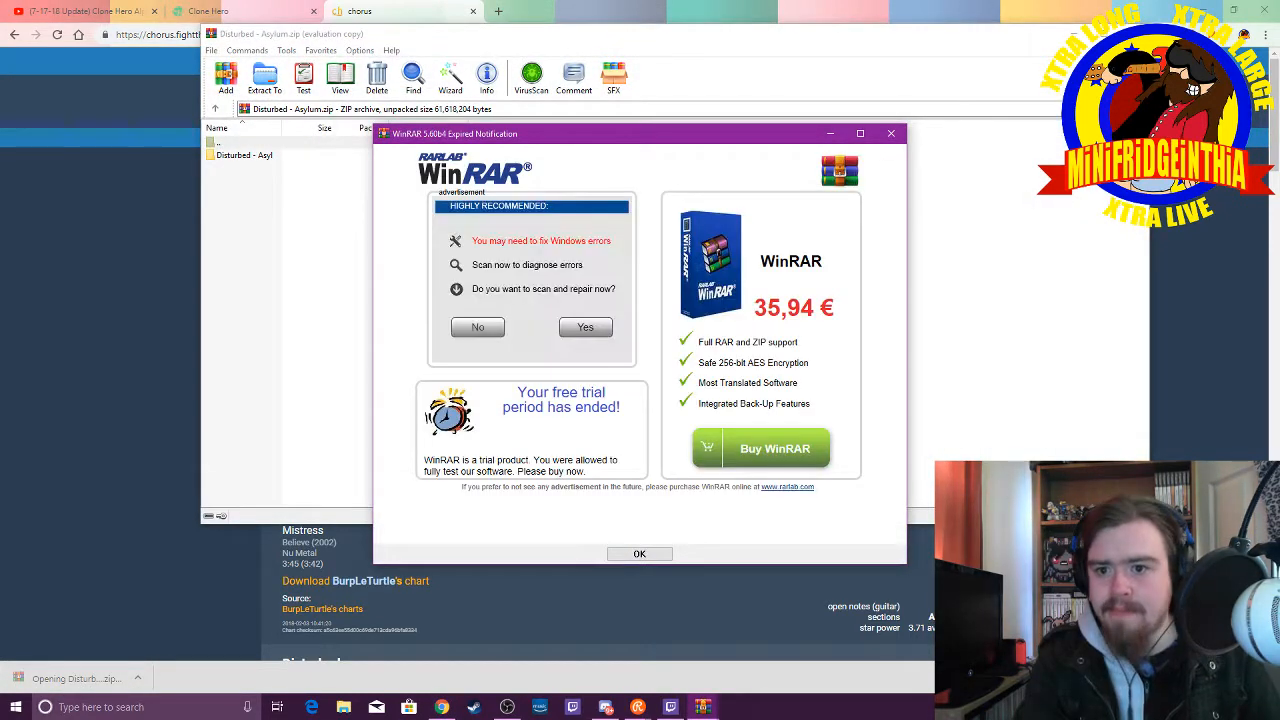
pyautogui.click(639, 553)
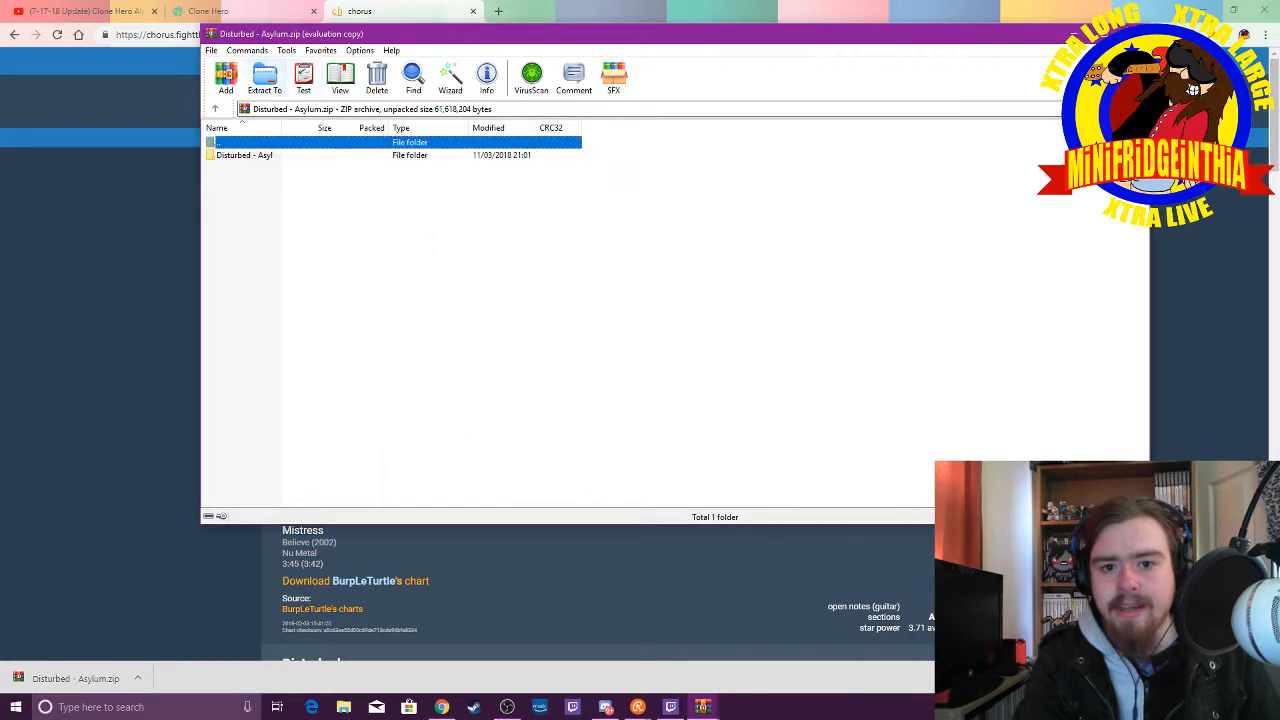
# Step: Extract the chart into a new 'Disturbed - Asylum' folder under D:\clonehero-win64\Songs
pyautogui.click(264, 77)
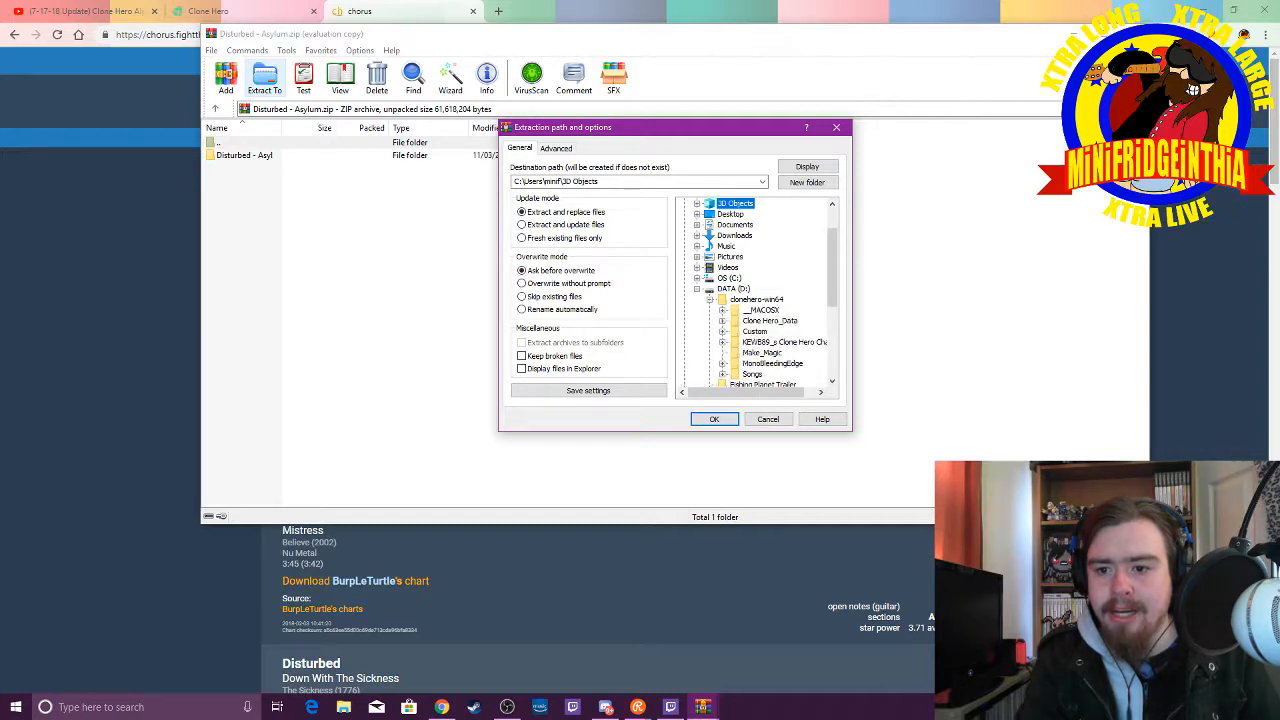
pyautogui.click(752, 373)
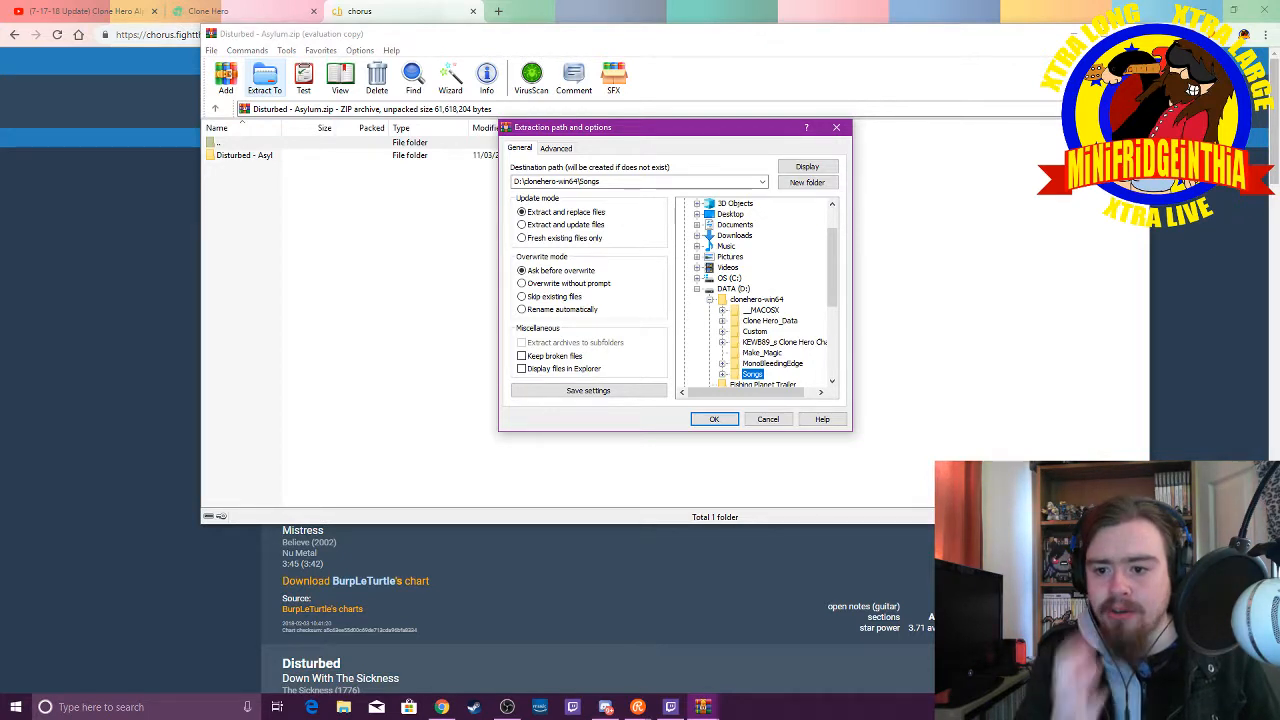
pyautogui.click(726, 373)
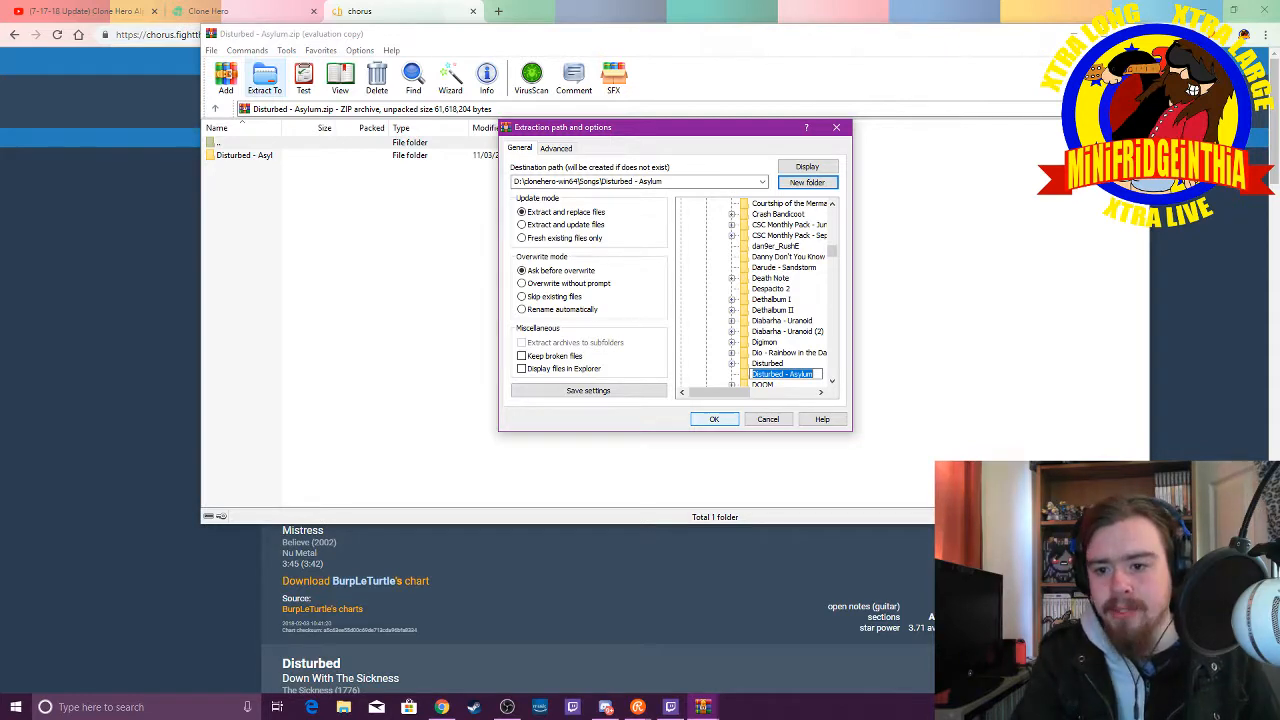
pyautogui.click(714, 419)
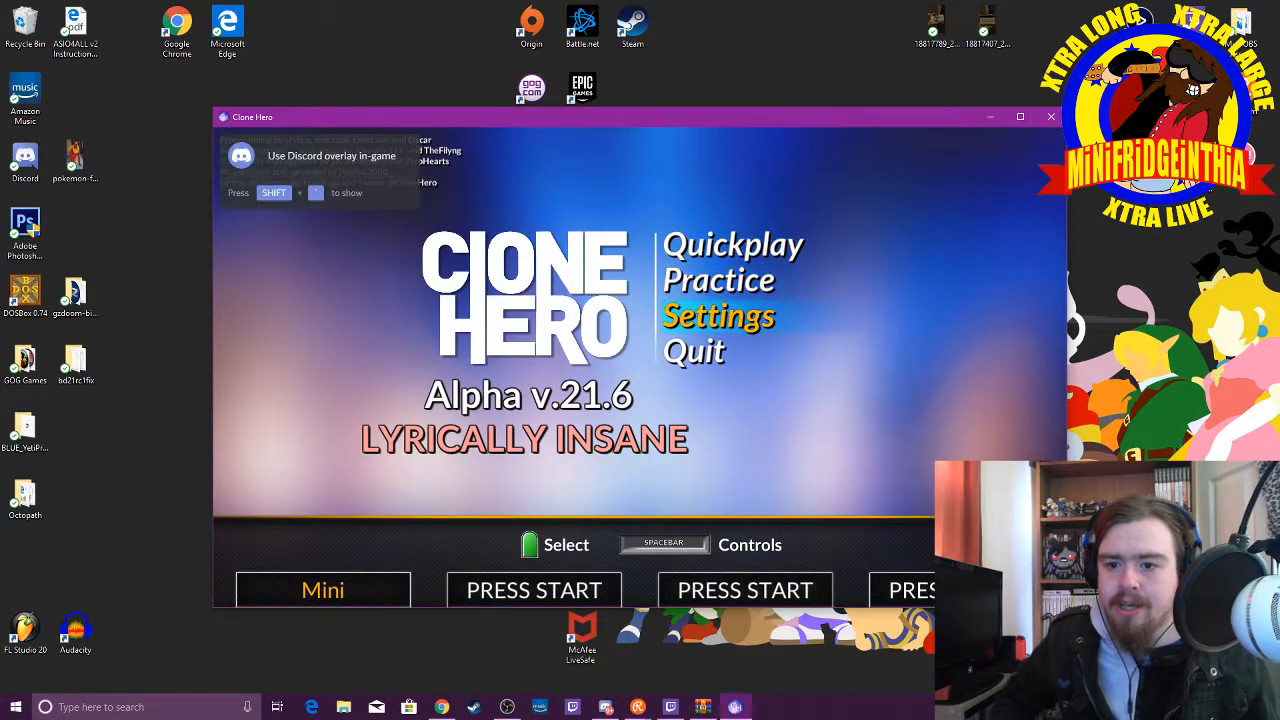
# Step: Run Scan Songs from Clone Hero's Settings and confirm the full scan
pyautogui.click(718, 315)
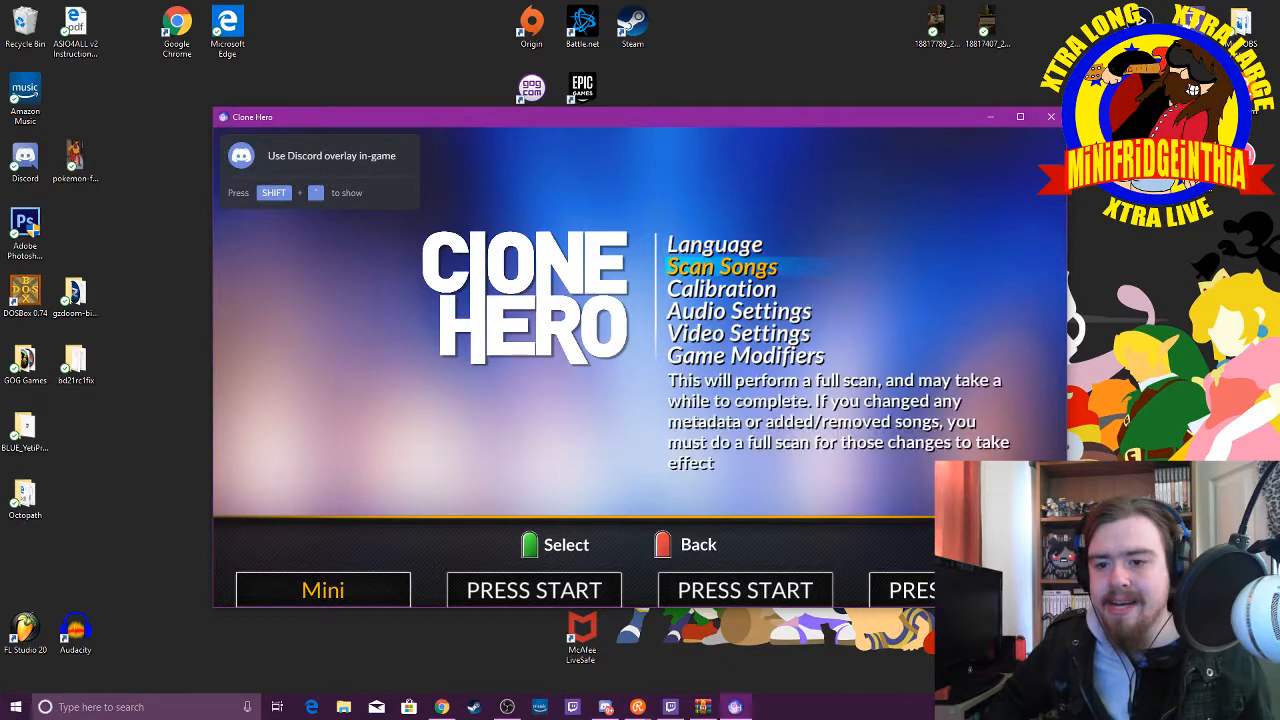
pyautogui.click(722, 266)
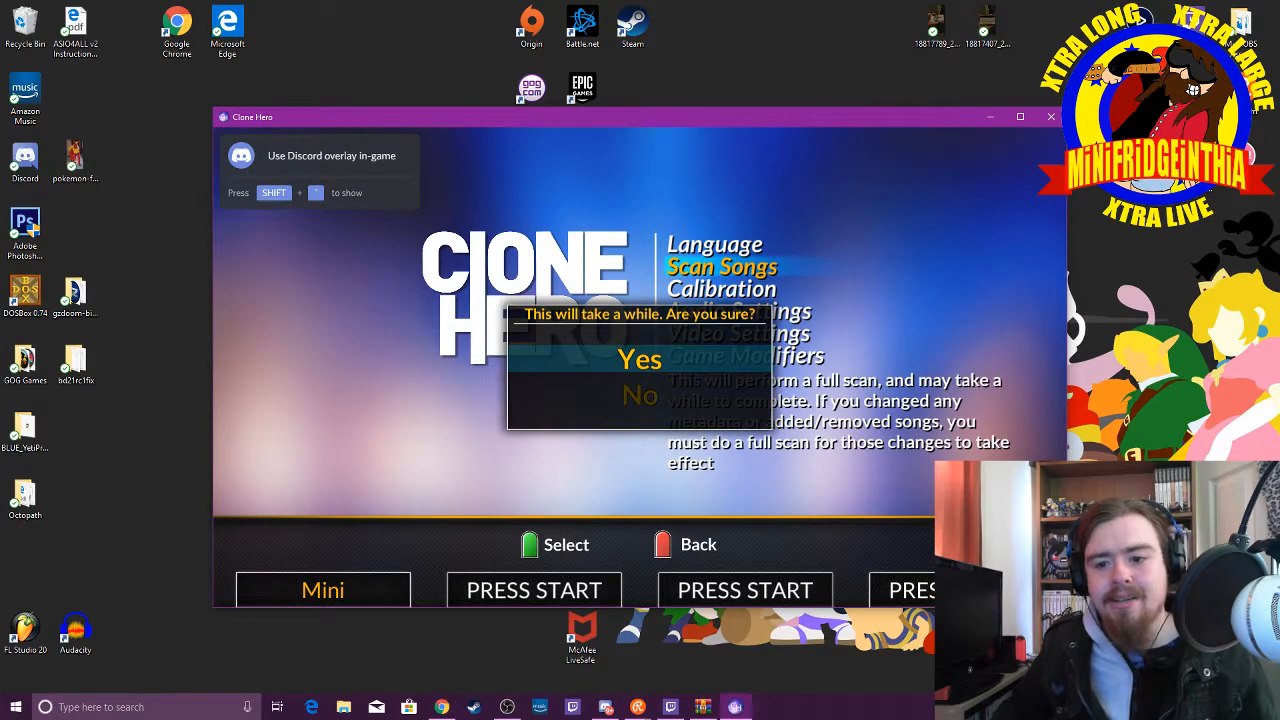
pyautogui.click(637, 359)
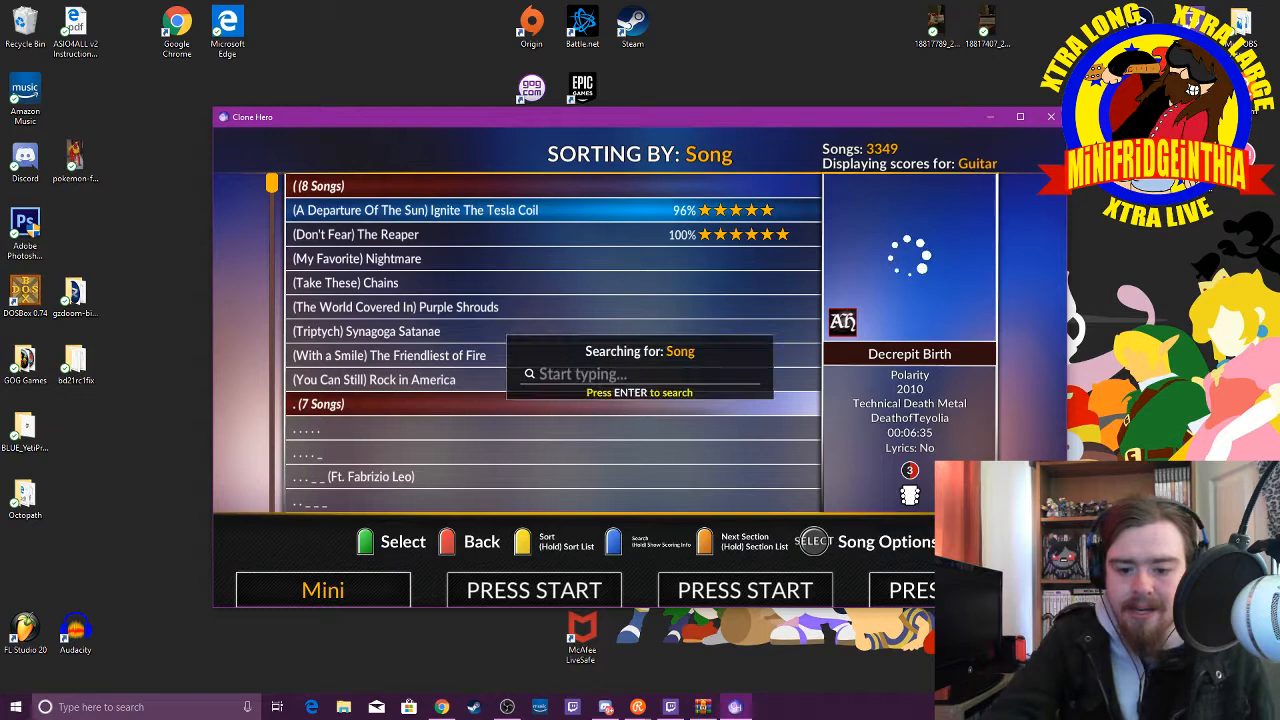
# Step: Search the Quickplay song list by typing 'as'
pyautogui.write('as')
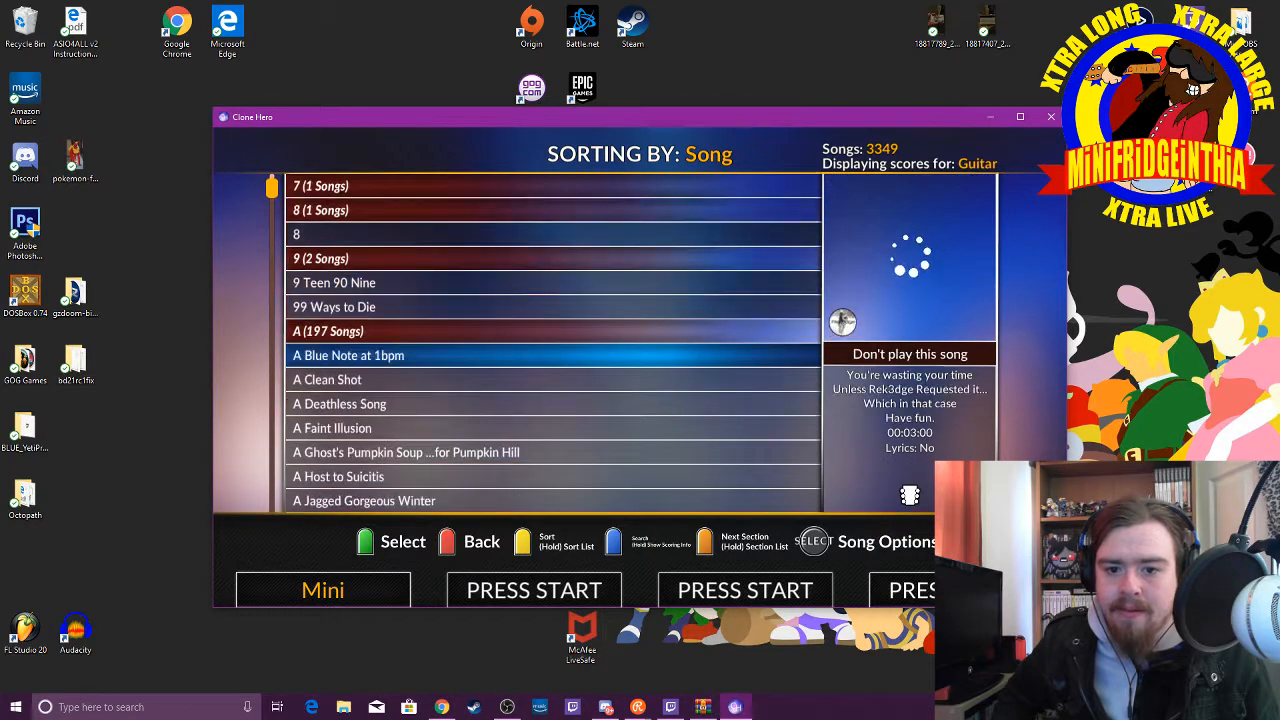
# Step: Sort the song list by Artist and start playing Disturbed's Asylum
pyautogui.scroll(-3)
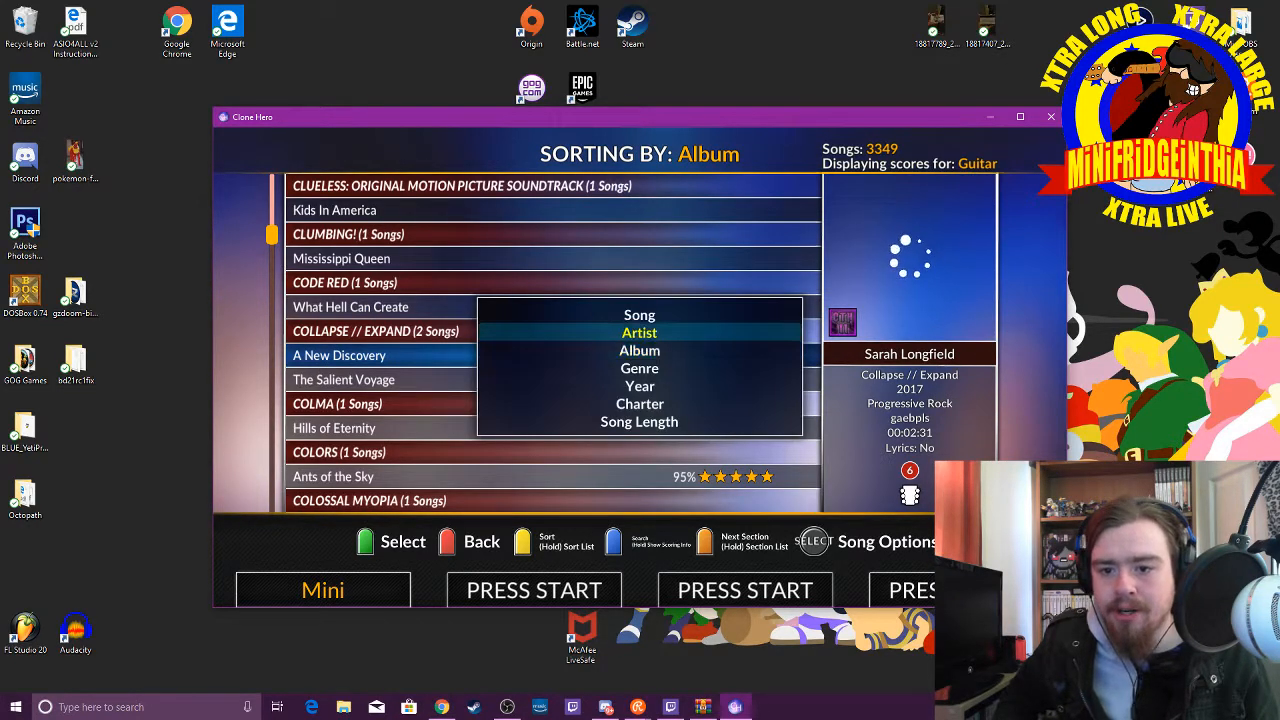
pyautogui.click(639, 332)
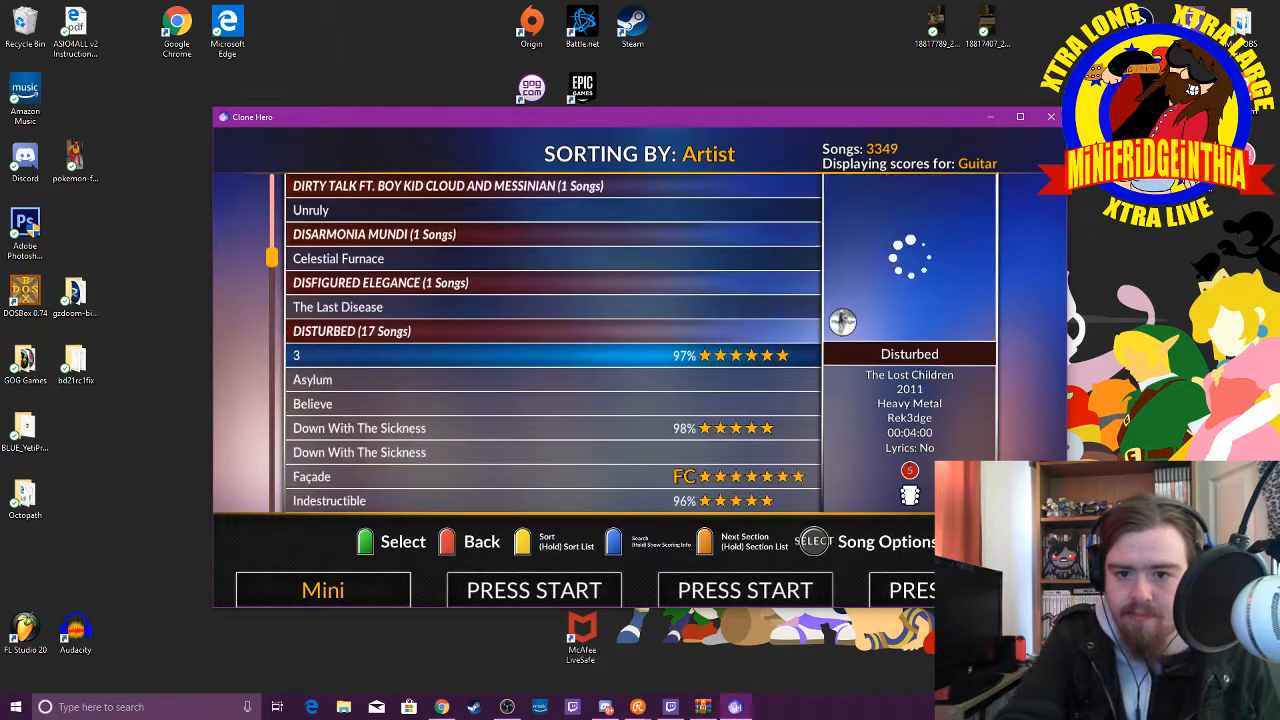
pyautogui.click(312, 379)
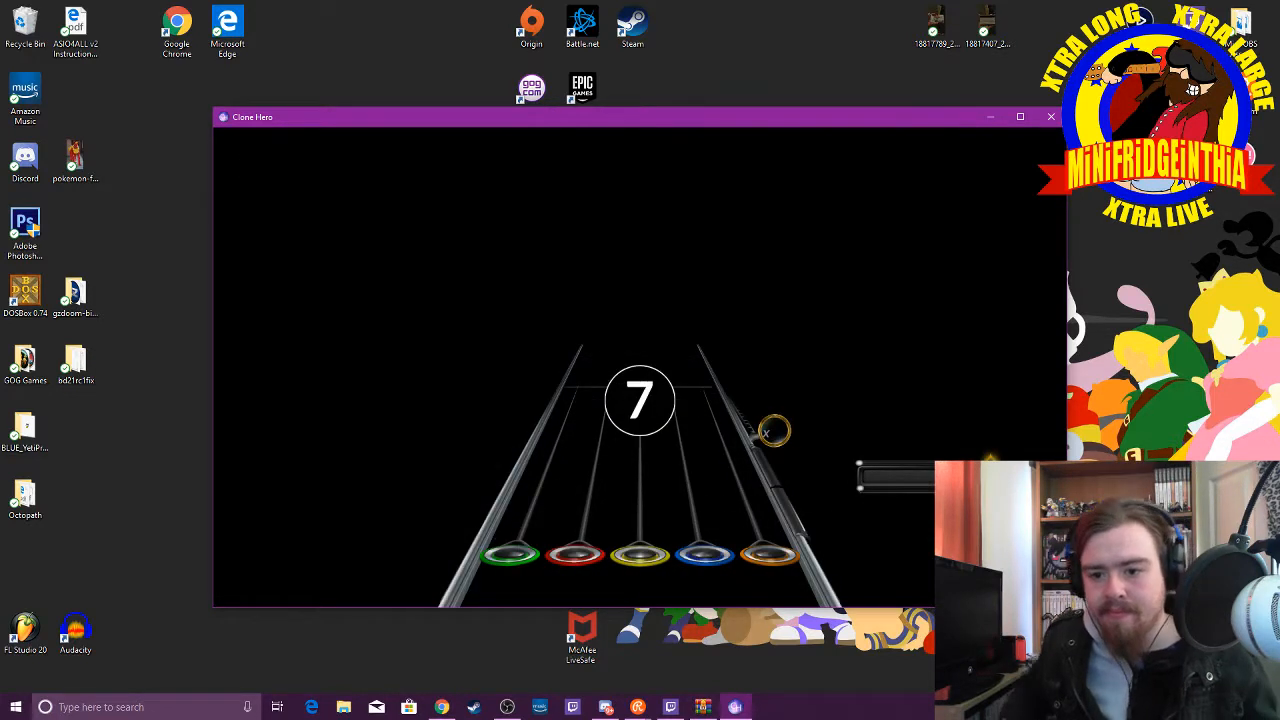
# Step: Pause Asylum during the countdown to bring up the resume and restart menu
pyautogui.press('Escape')
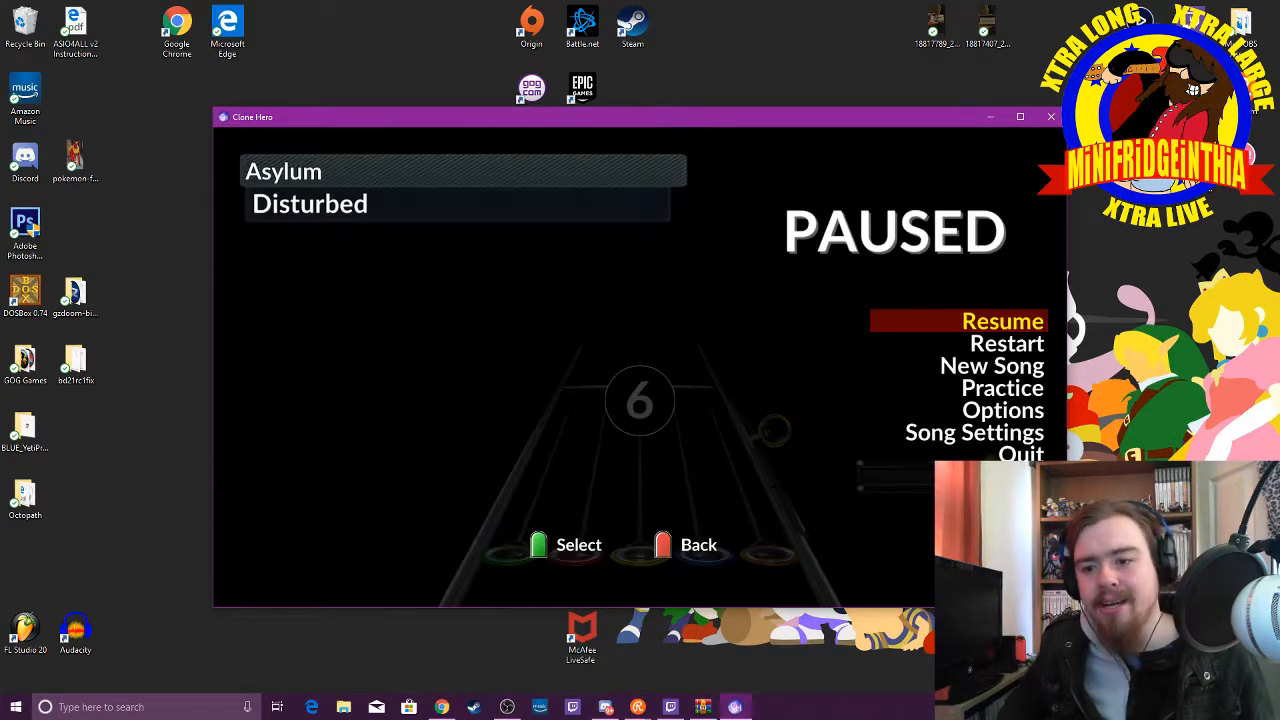